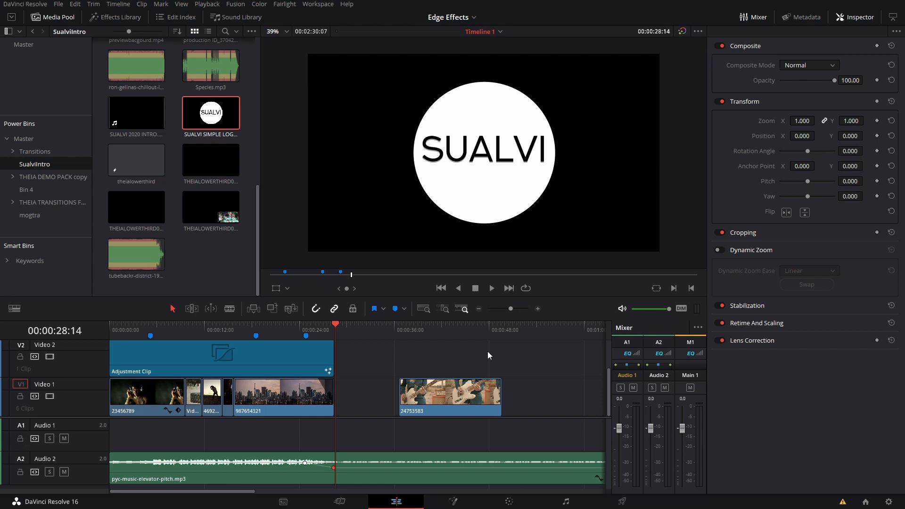
mouse_move(43, 55)
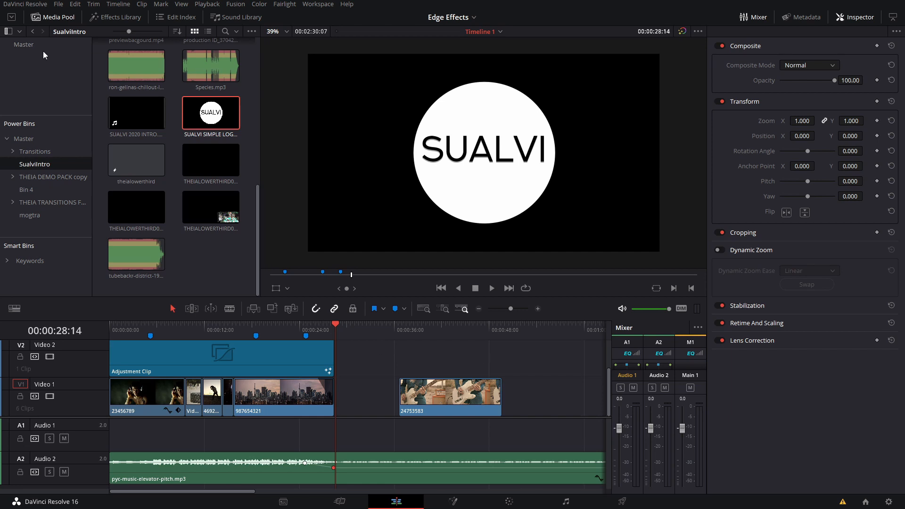
mouse_move(29, 45)
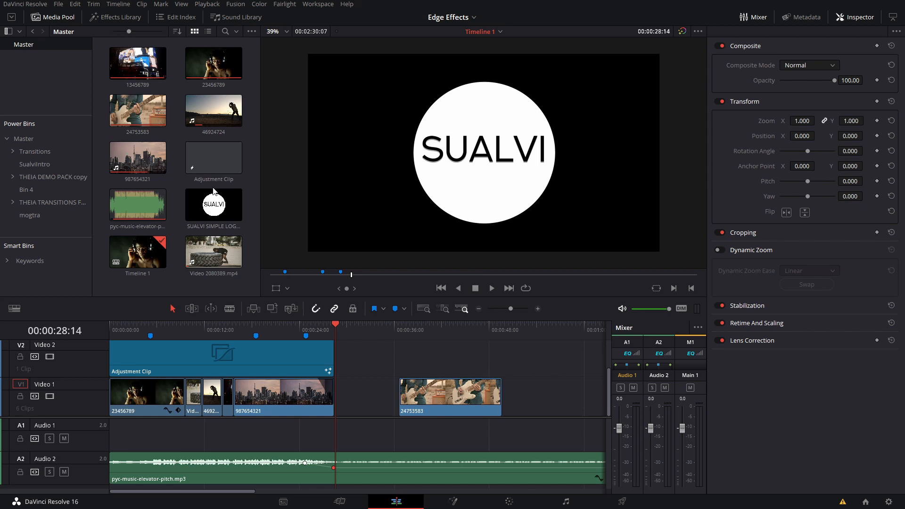
mouse_move(336, 306)
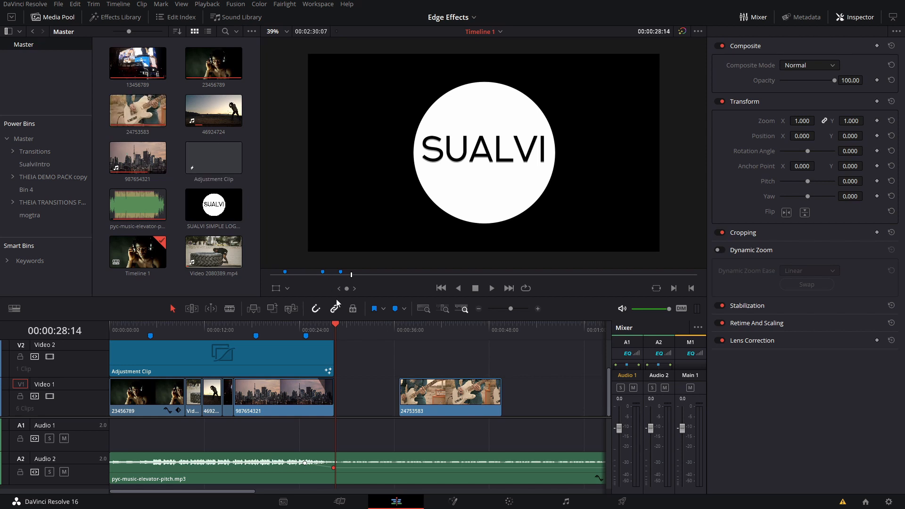
mouse_move(352, 308)
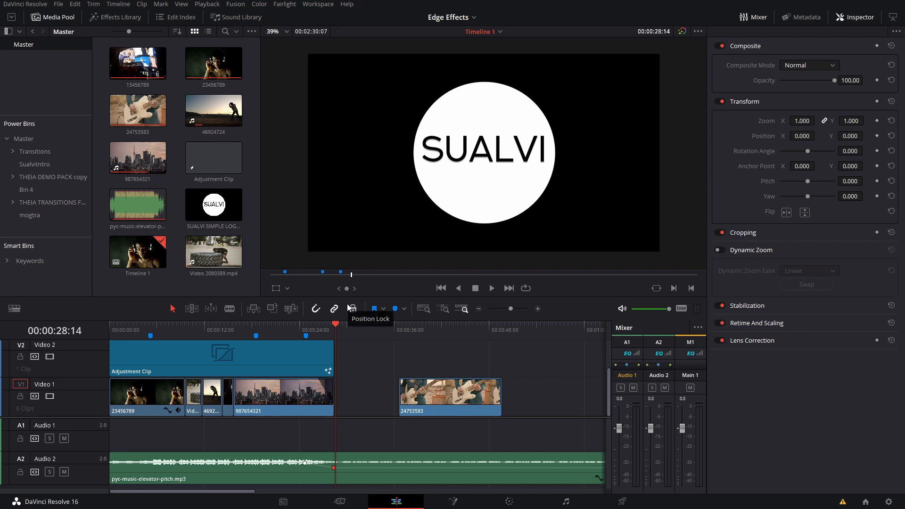
mouse_move(362, 363)
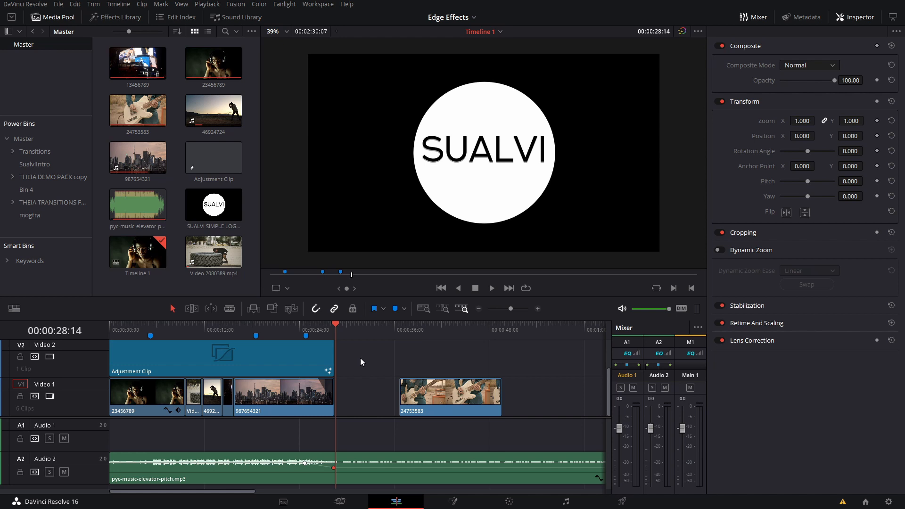
mouse_move(373, 319)
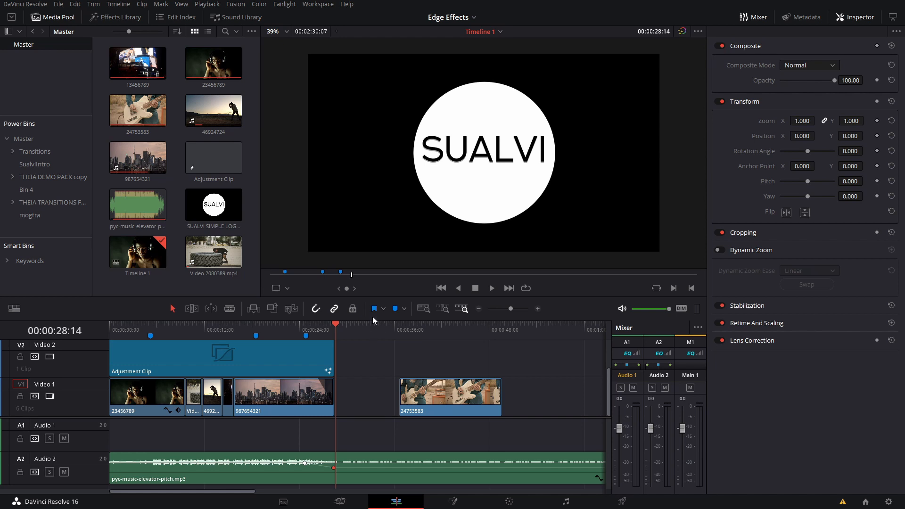
mouse_move(215, 326)
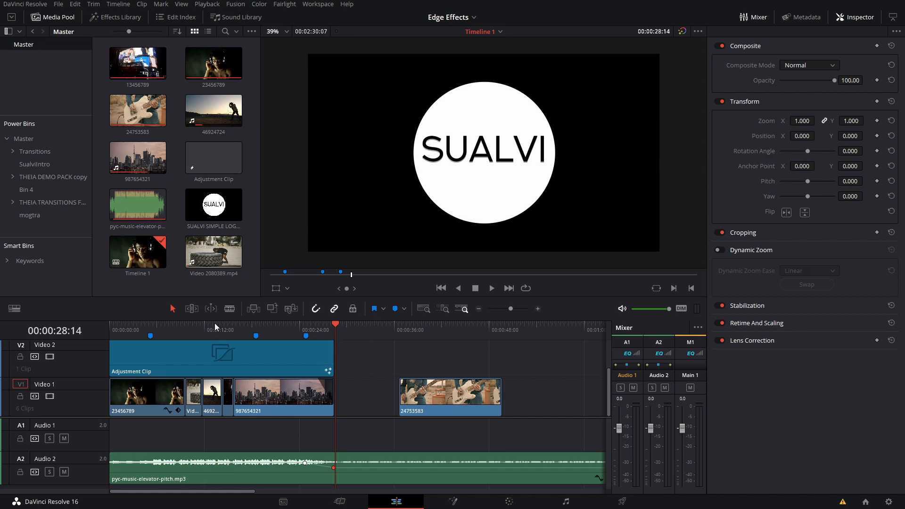
mouse_move(350, 325)
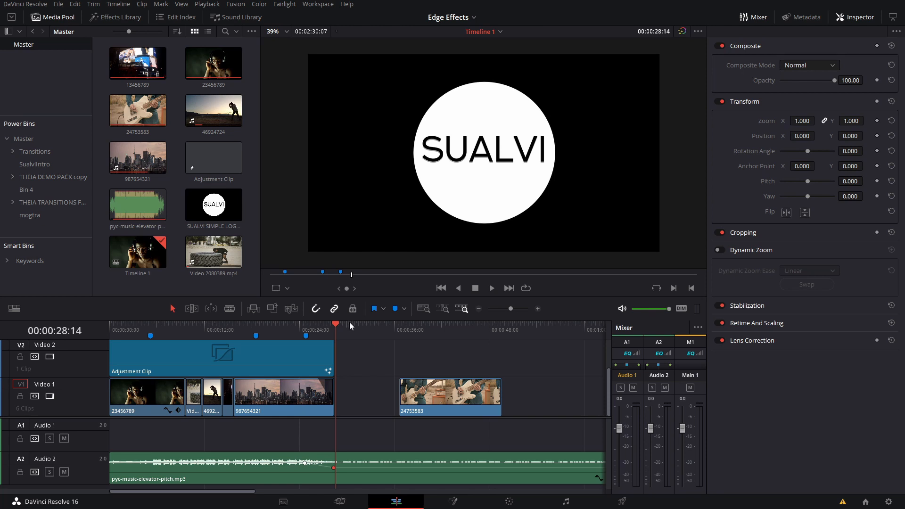
- Hide the Media Pool and preview the glowing edge outlines on earlier clips, ending on the guitar clip
left_click(400, 326)
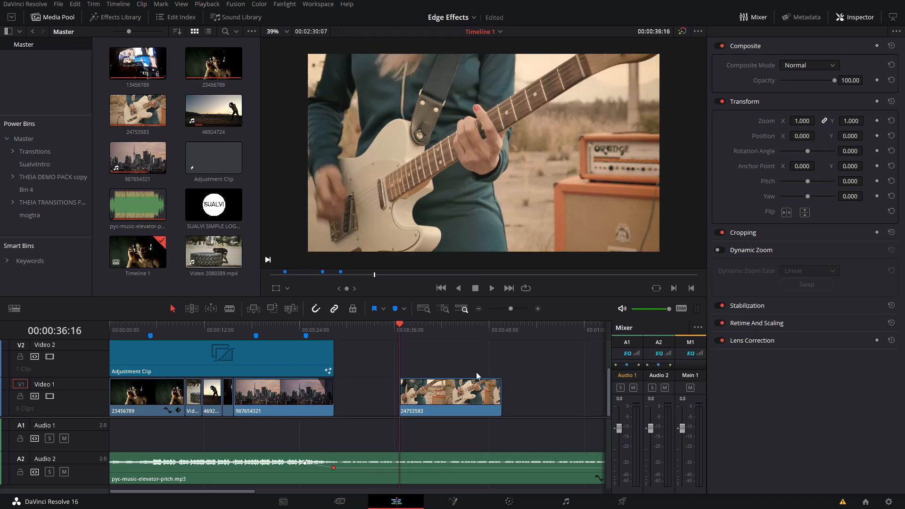
mouse_move(229, 397)
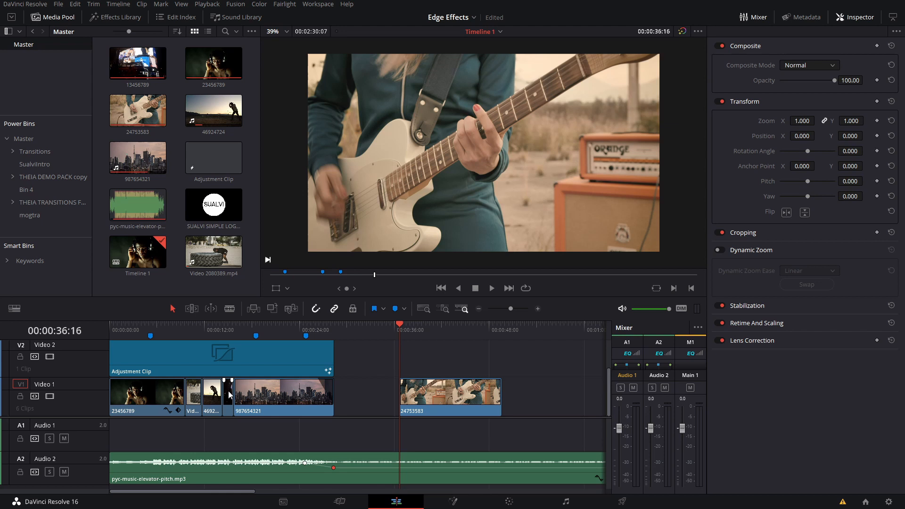
left_click(53, 17)
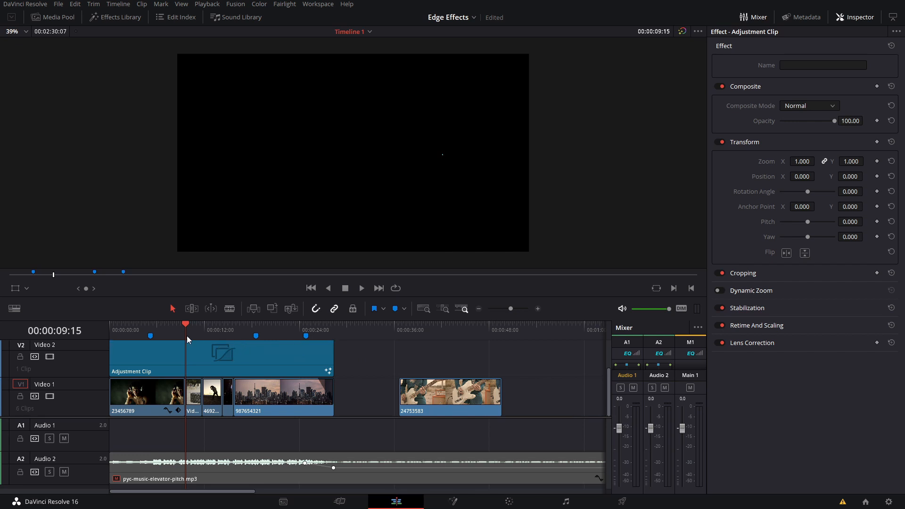
left_click(202, 330)
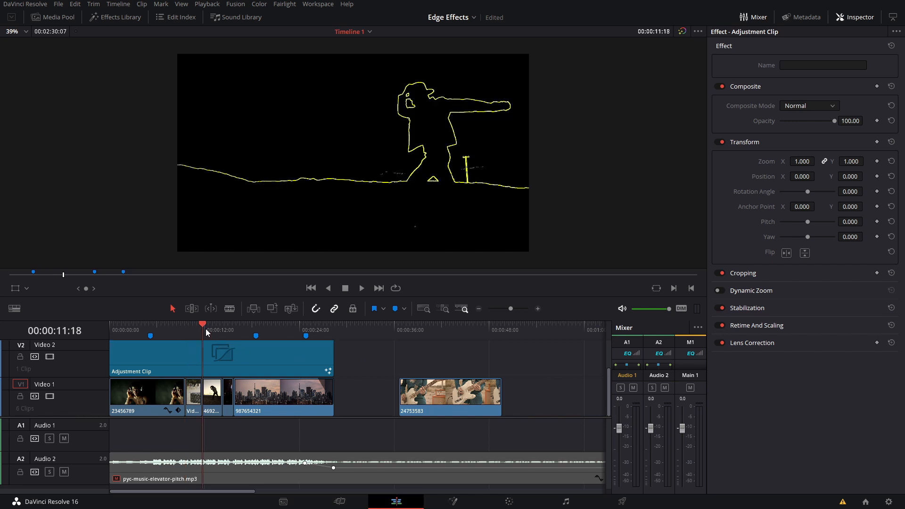
left_click(256, 327)
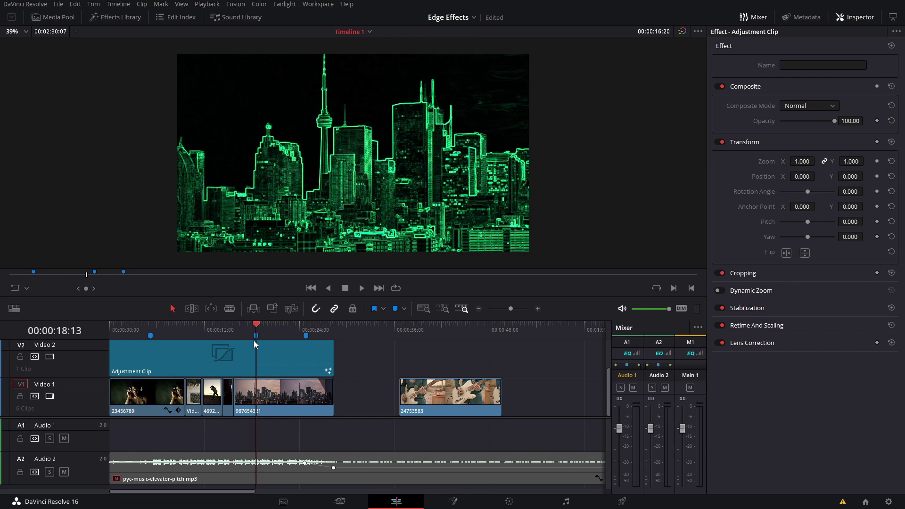
left_click(424, 336)
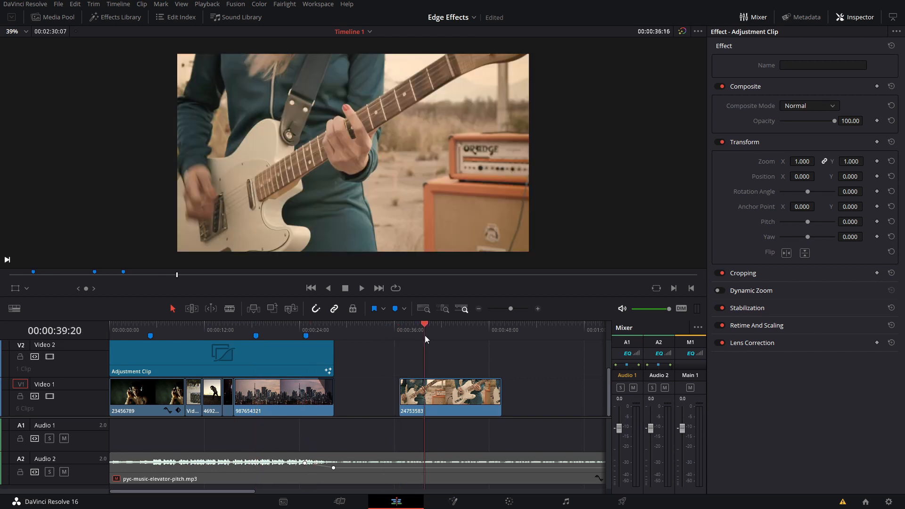
- Trim the guitar clip's end to the playhead, leaving it about half its length
right_click(449, 397)
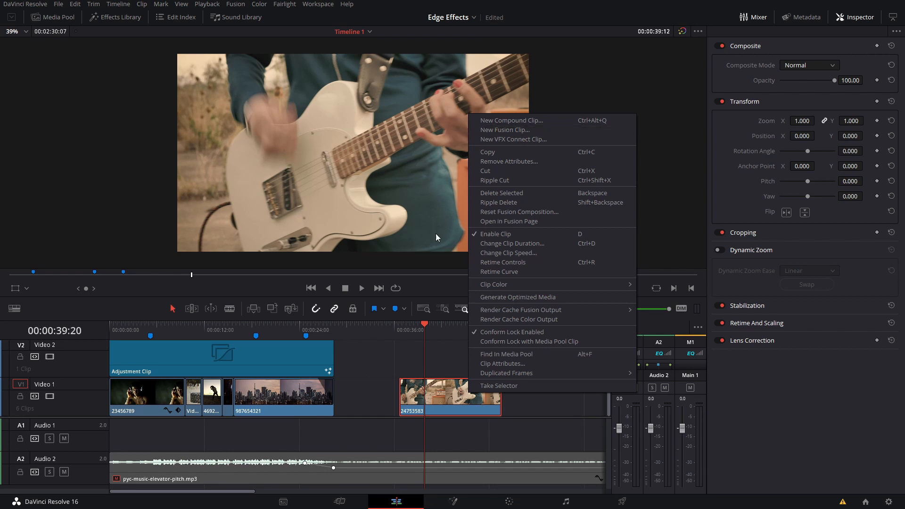
left_click(433, 408)
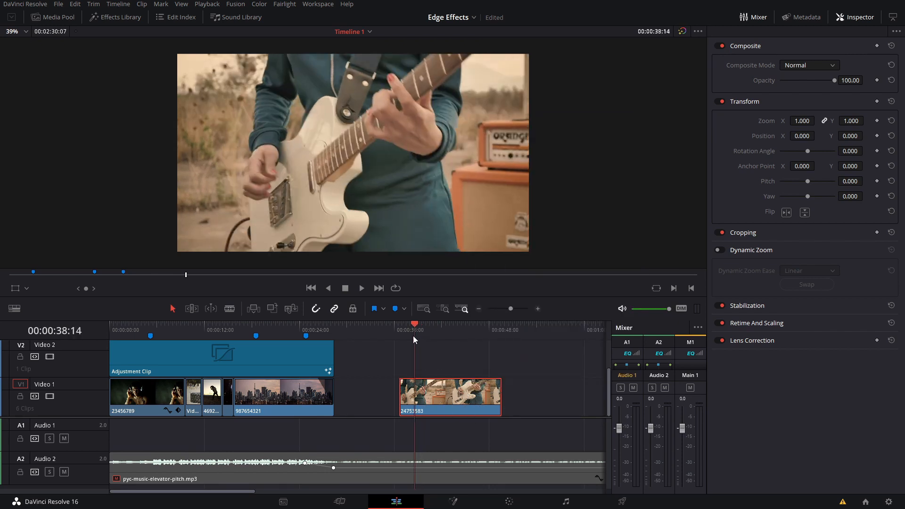
left_click(362, 288)
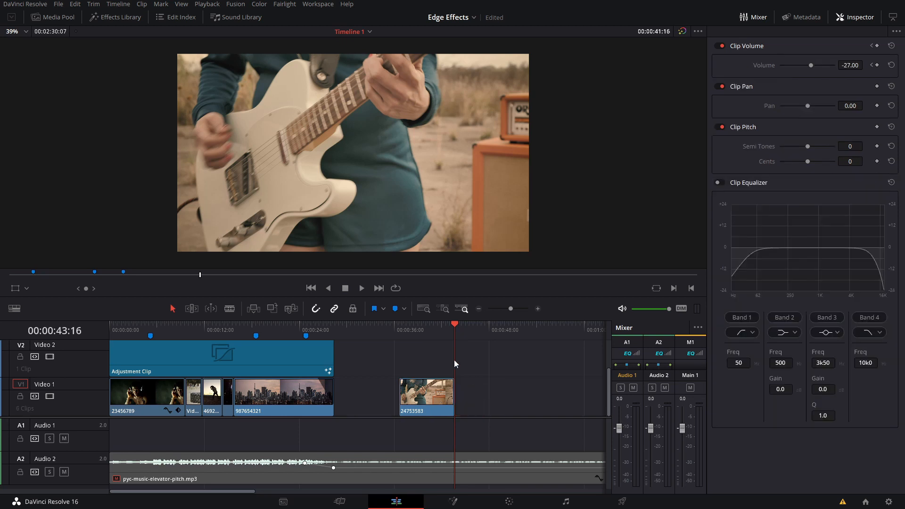
- Select the guitar clip and open it on the Fusion page
left_click(426, 396)
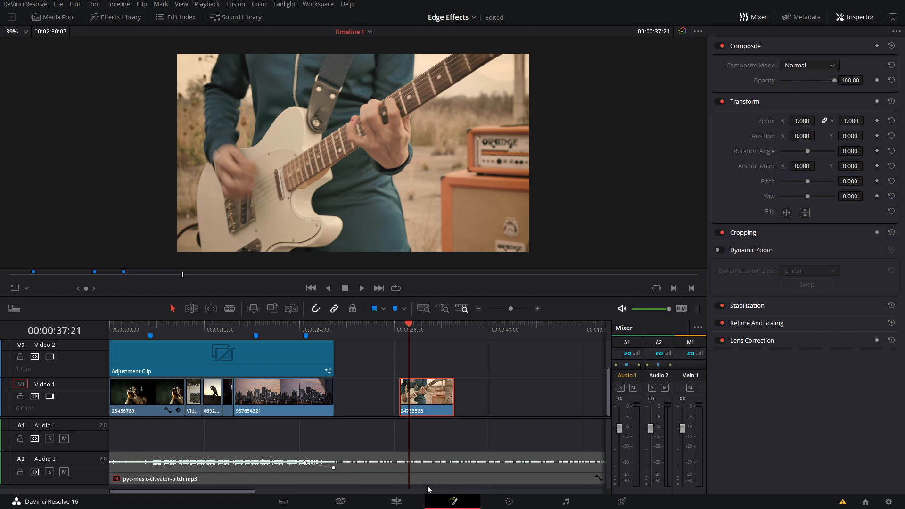
mouse_move(567, 342)
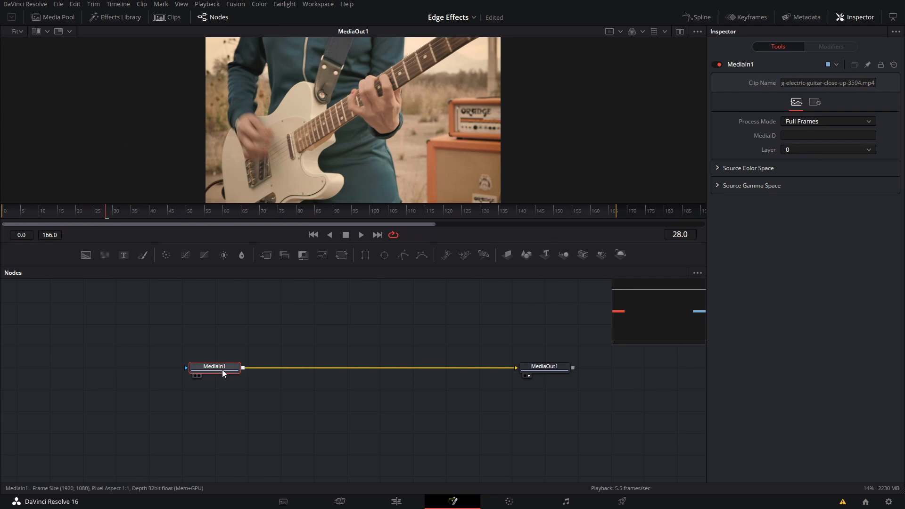
- Add an EdgeDetect node between MediaIn1 and MediaOut1 via the 'ed' tool search
type("ed")
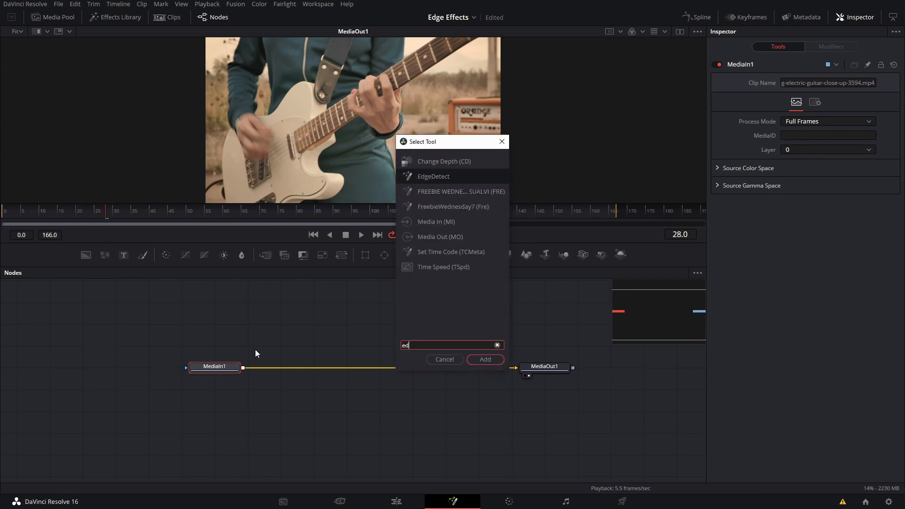
left_click(485, 360)
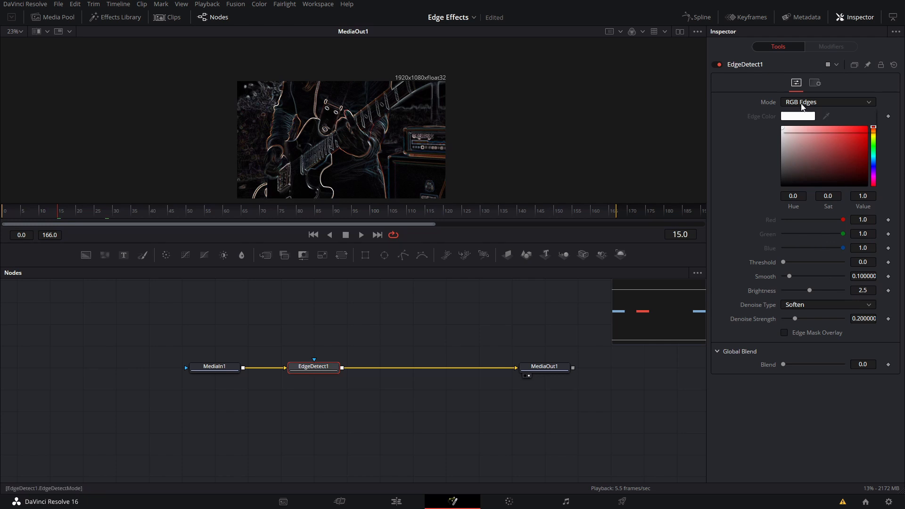
- Try a blue edge colour on the RGB Edges outline, then revert it to white
left_click(361, 235)
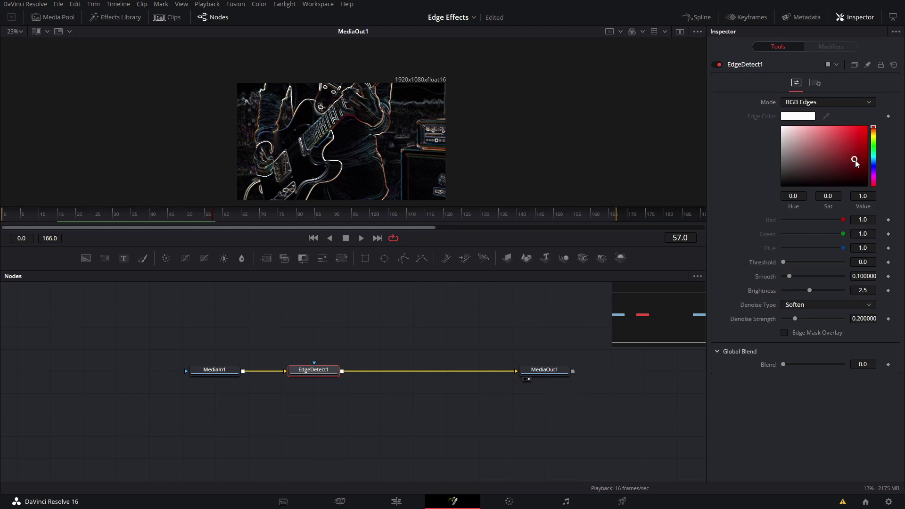
left_click_drag(856, 162, 862, 184)
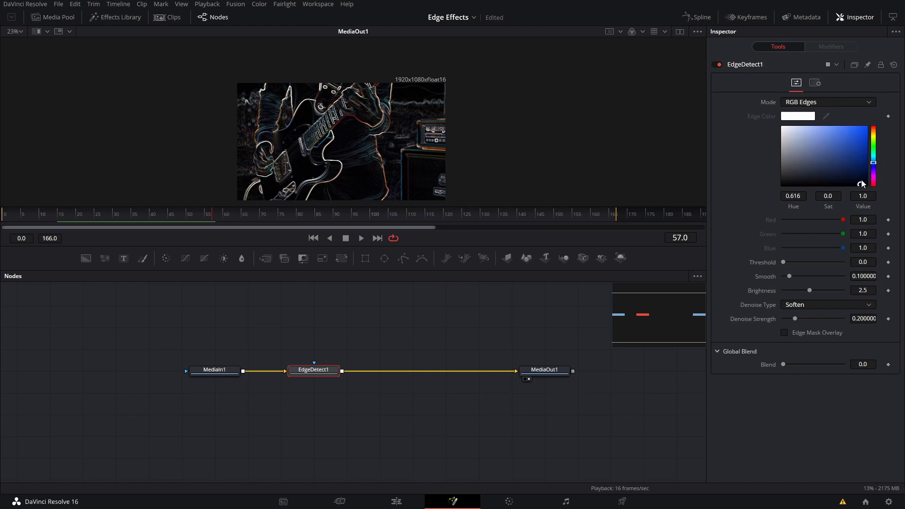
left_click(875, 127)
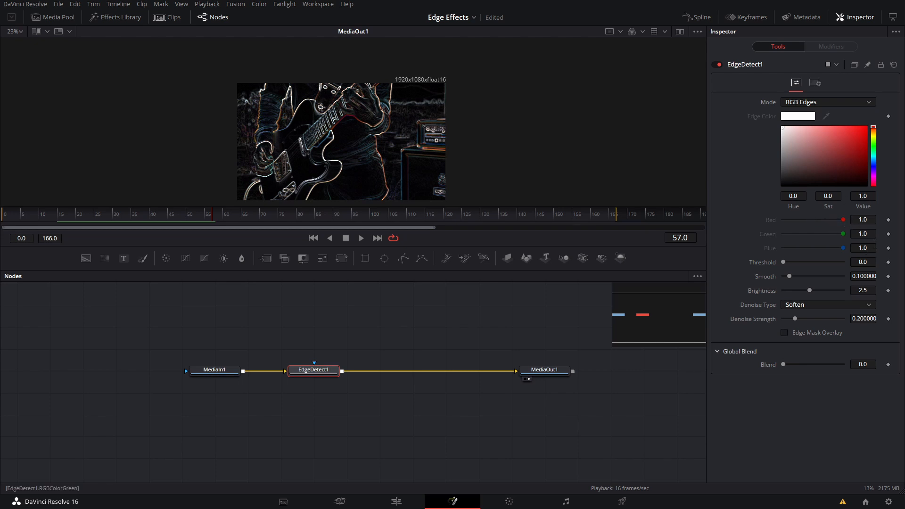
- Sweep Threshold and Smooth, returning them to 0.0 and 0.1
left_click_drag(782, 261, 808, 261)
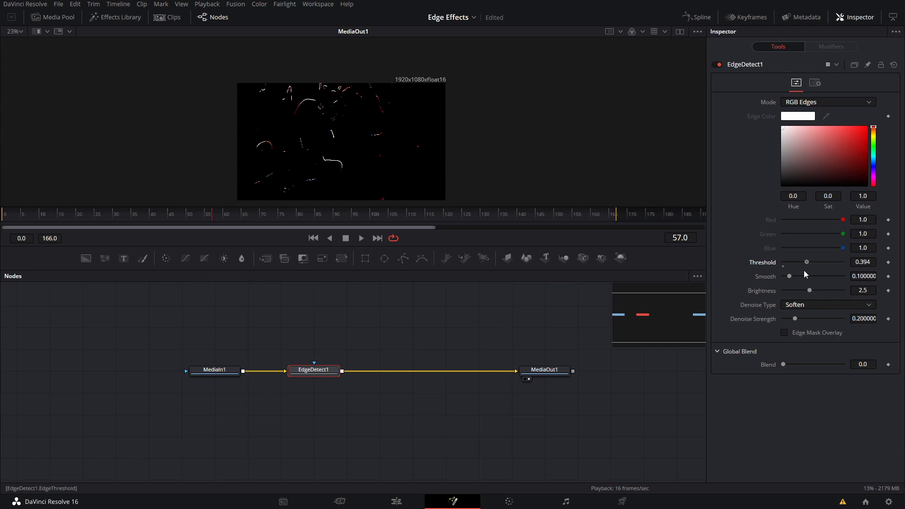
left_click_drag(807, 262, 795, 261)
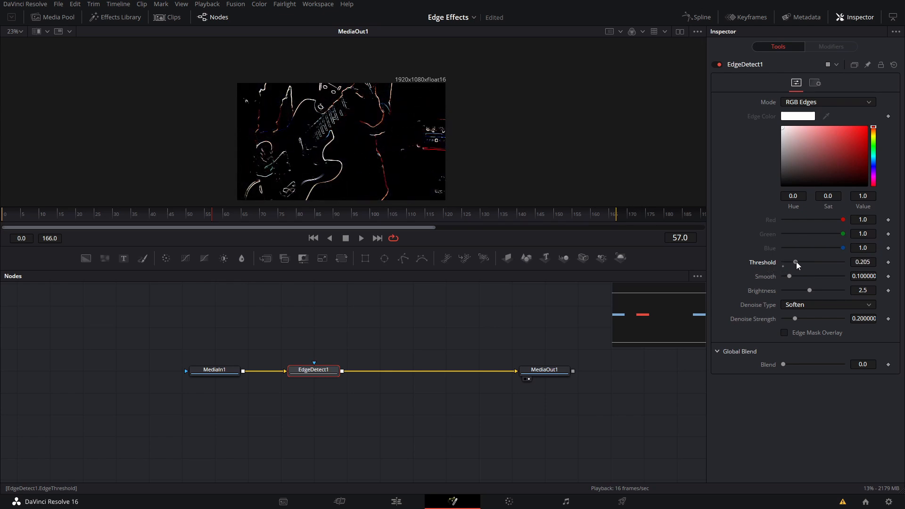
left_click_drag(796, 263, 784, 262)
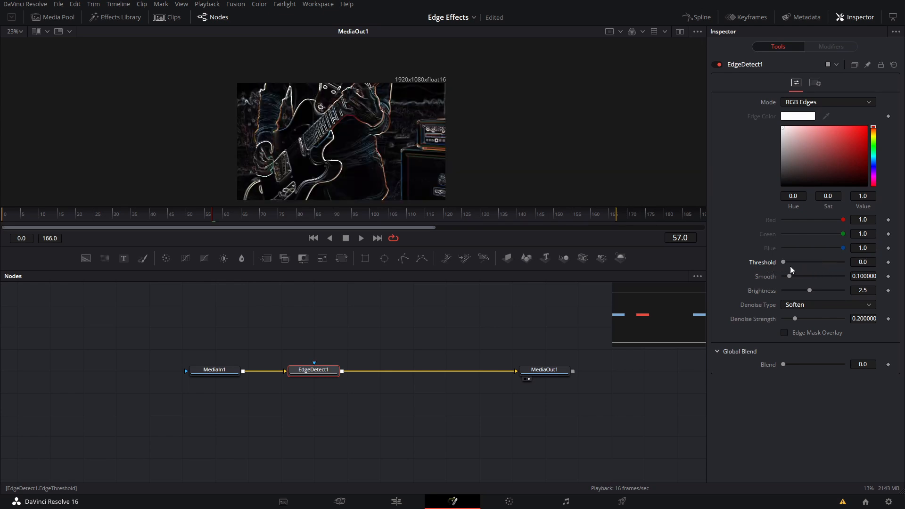
left_click_drag(790, 277, 816, 276)
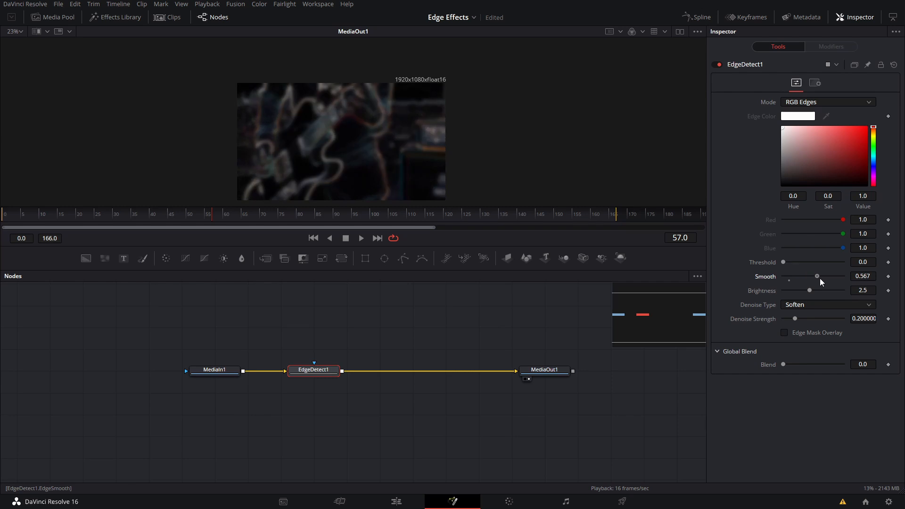
left_click_drag(817, 276, 798, 276)
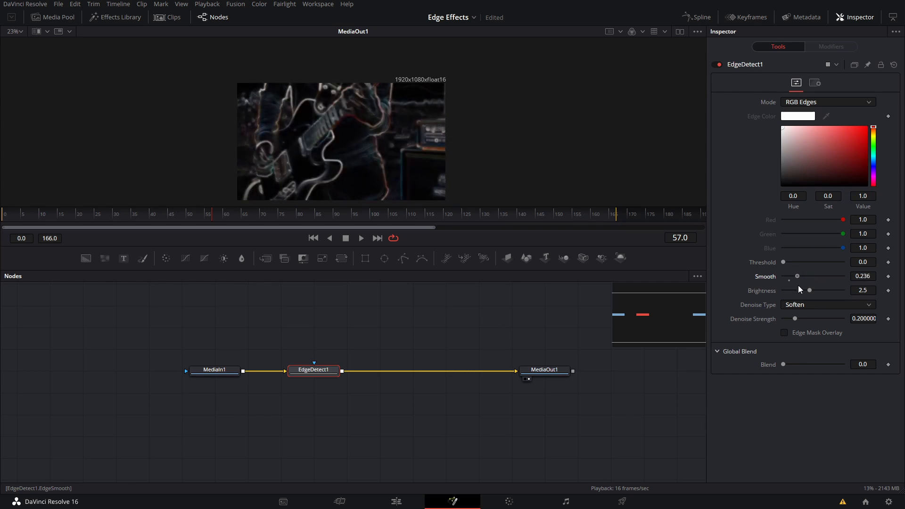
left_click_drag(797, 277, 786, 277)
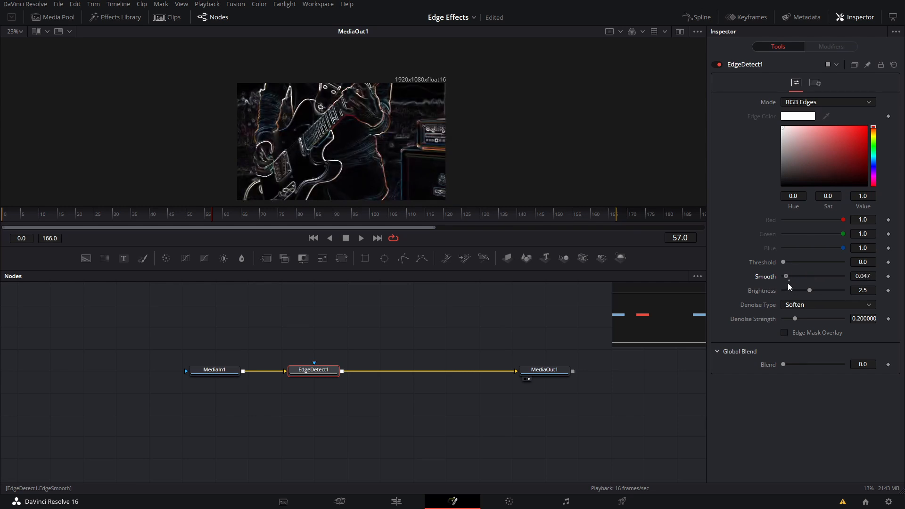
left_click_drag(797, 277, 784, 276)
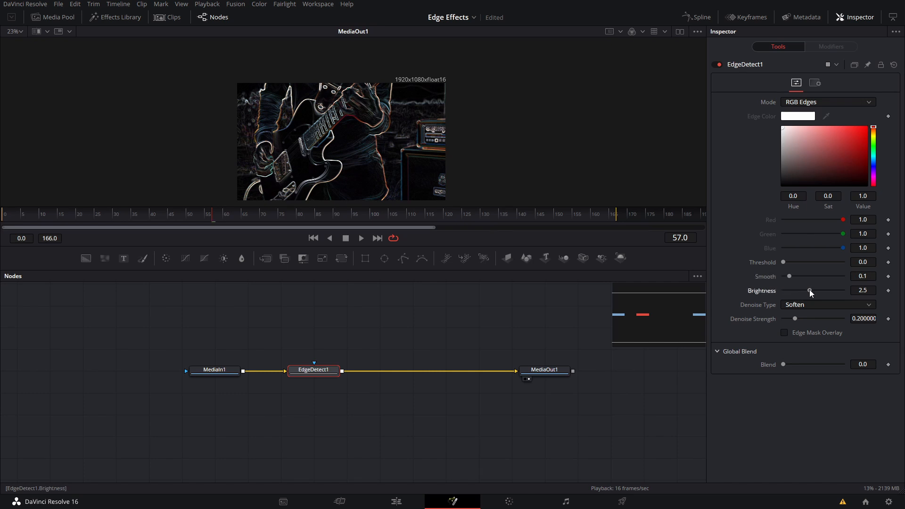
- Push Brightness up to about 4, then dim the outline to 0.5
left_click_drag(809, 290, 824, 290)
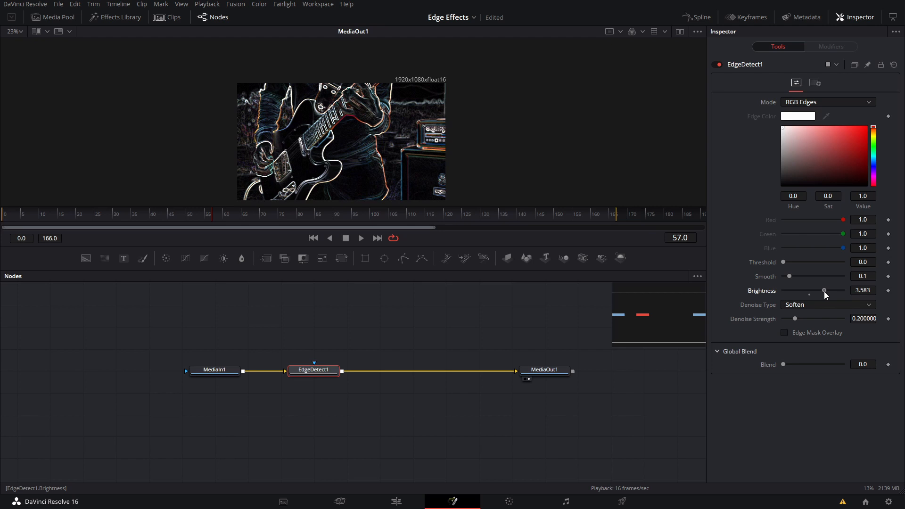
left_click_drag(824, 291, 831, 290)
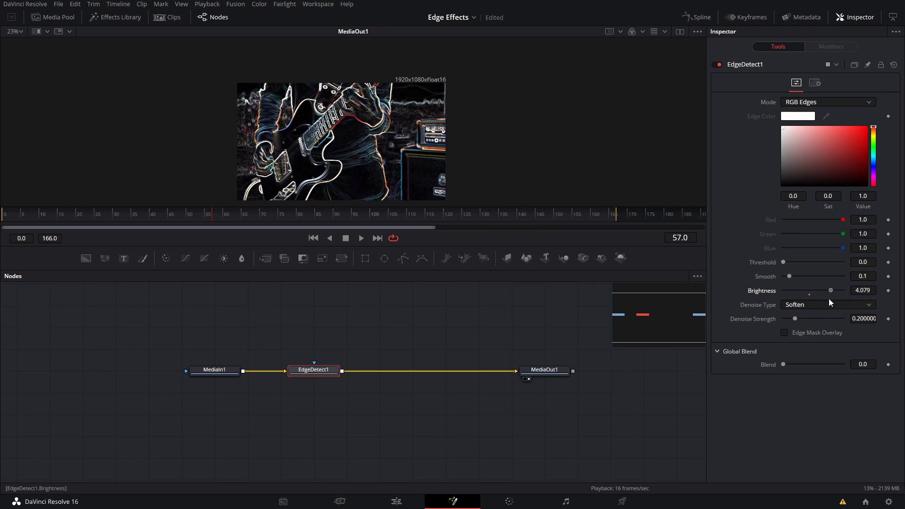
left_click_drag(832, 291, 786, 290)
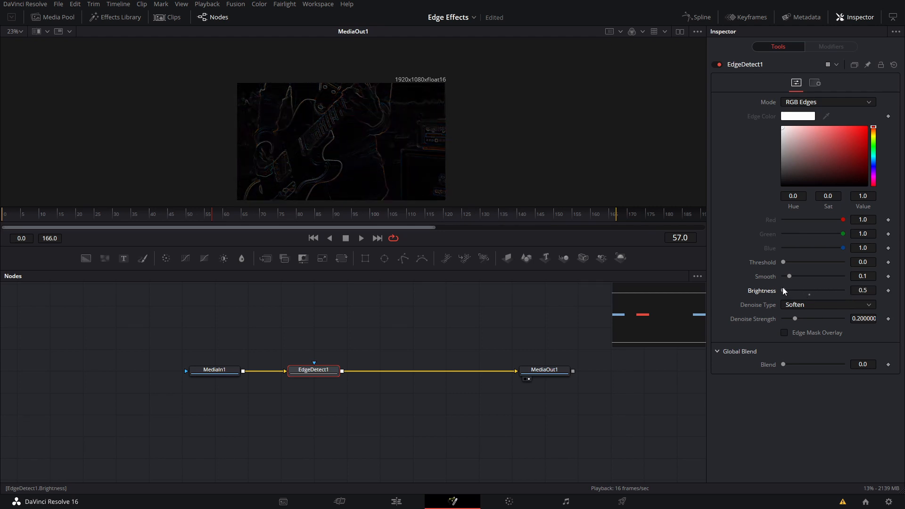
- Compare Sharpen and Soften denoising at various strengths, settling on Soften at 0.181
left_click(828, 304)
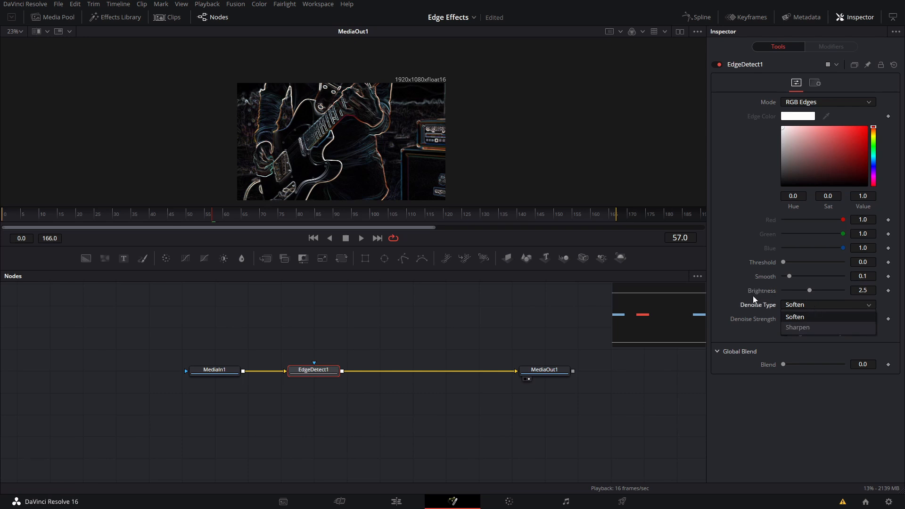
left_click(797, 327)
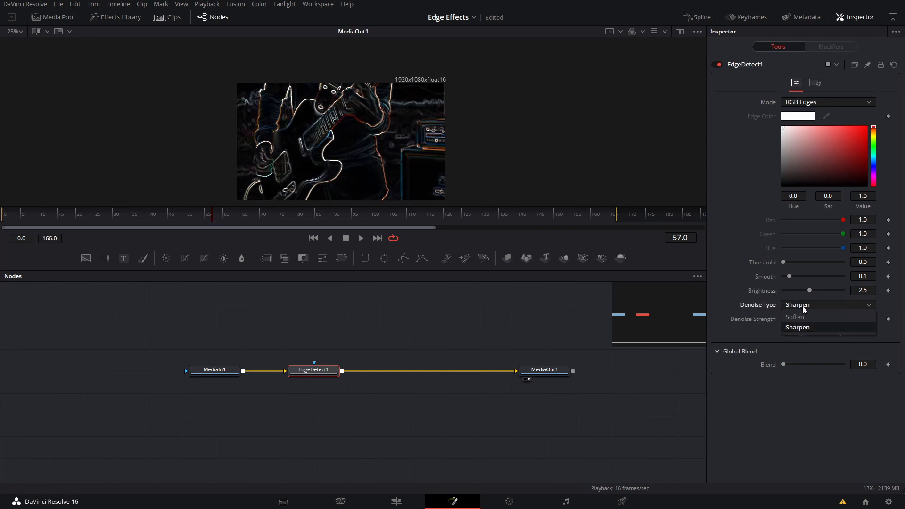
left_click(795, 317)
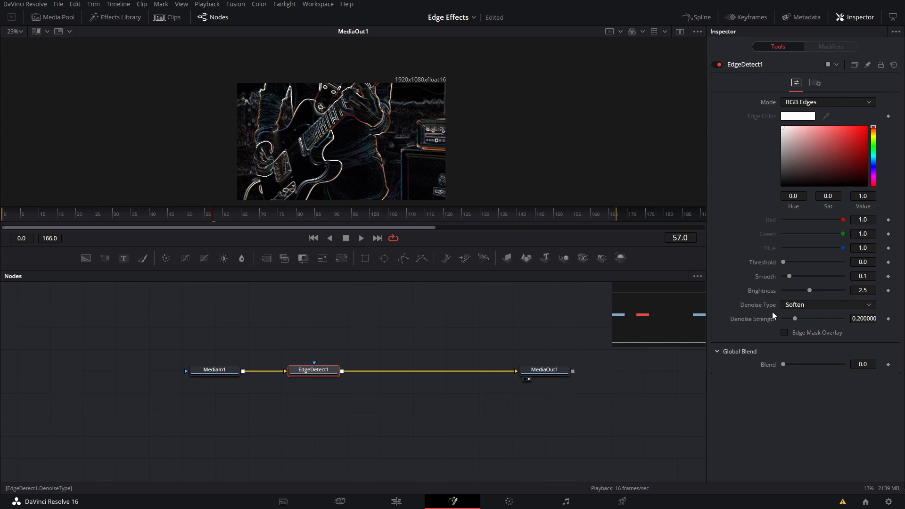
left_click_drag(796, 318, 828, 318)
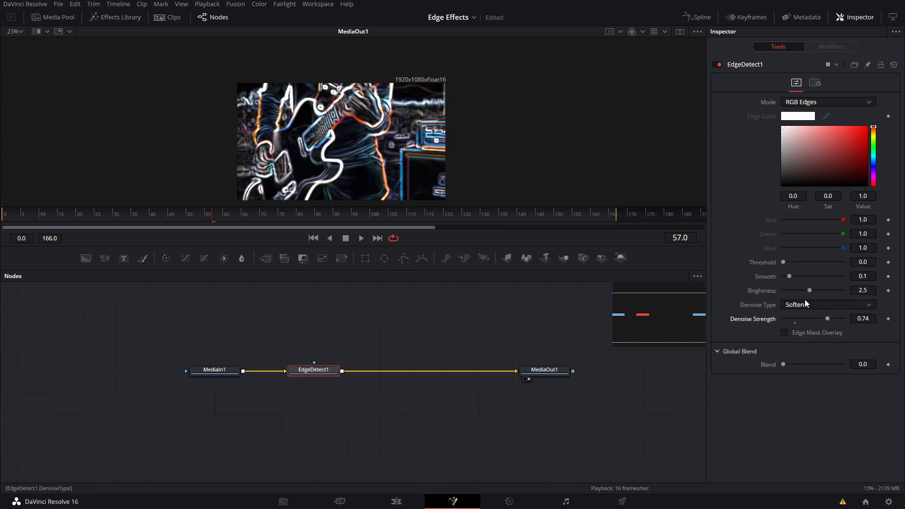
mouse_move(793, 310)
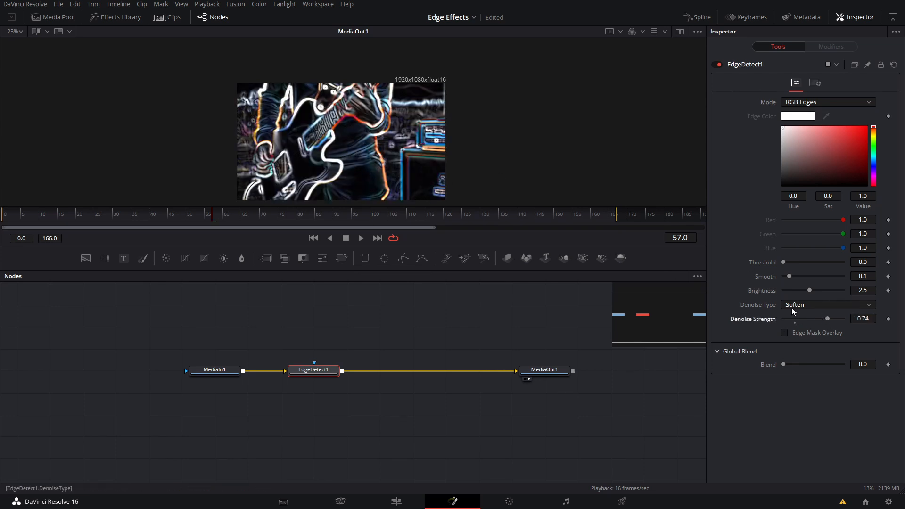
left_click(828, 305)
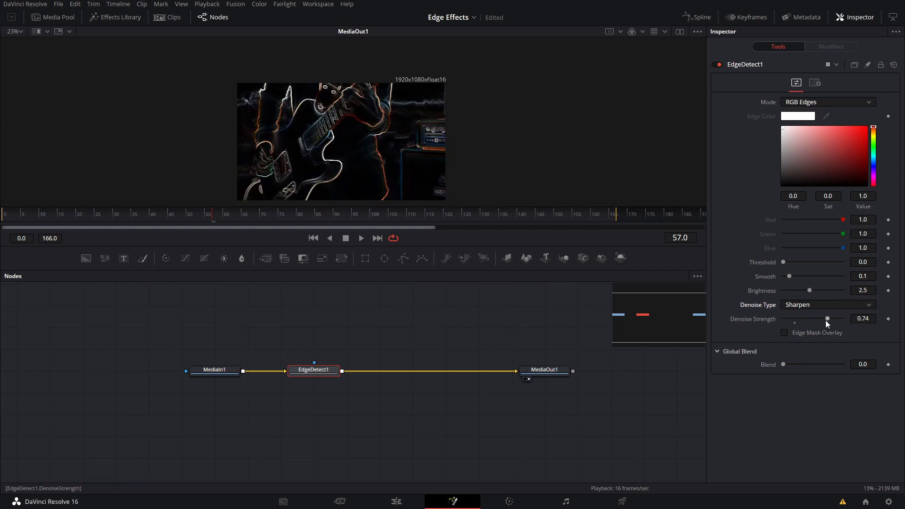
left_click_drag(827, 319, 815, 318)
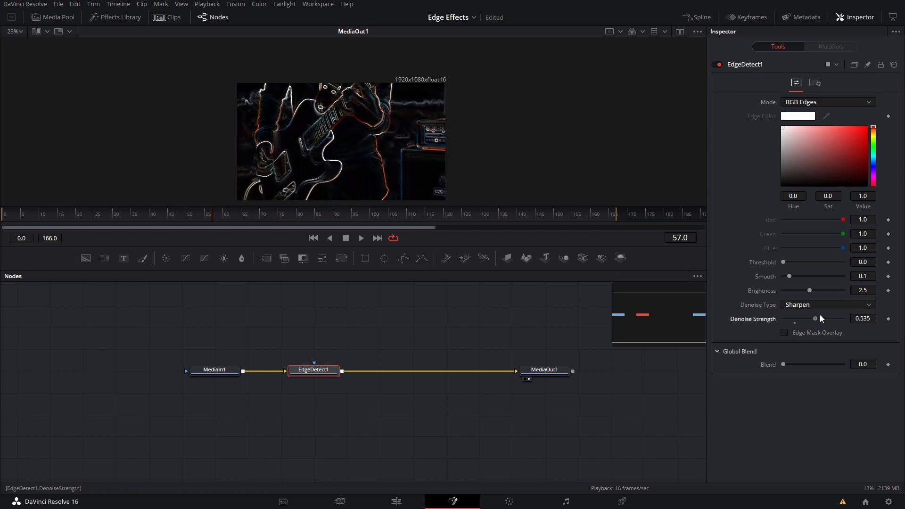
left_click(828, 305)
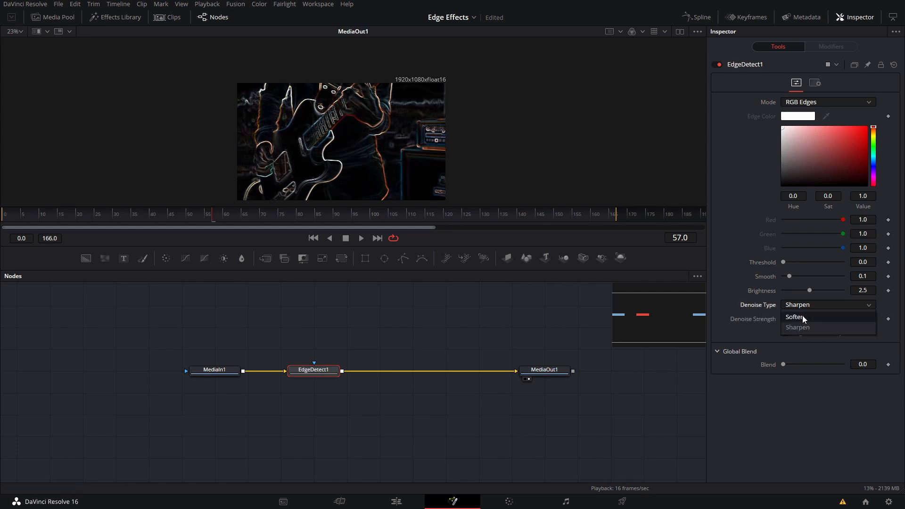
left_click(794, 317)
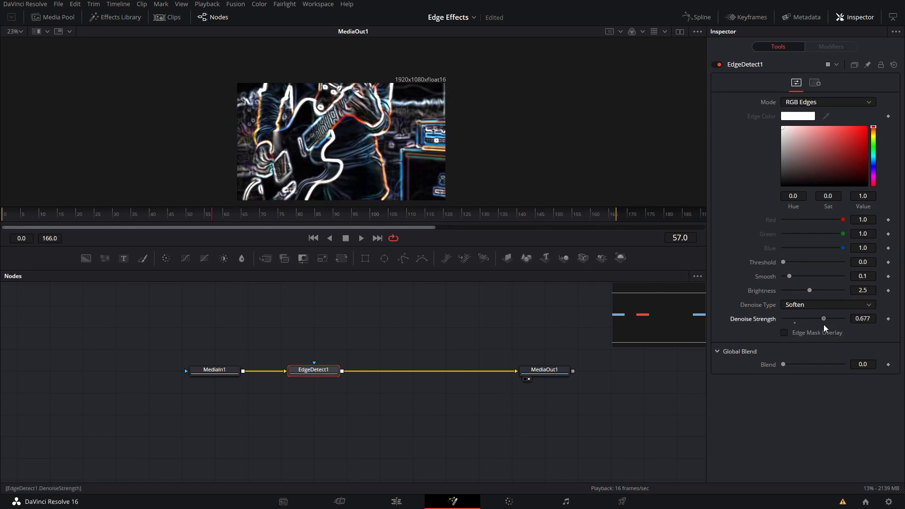
left_click_drag(824, 318, 795, 318)
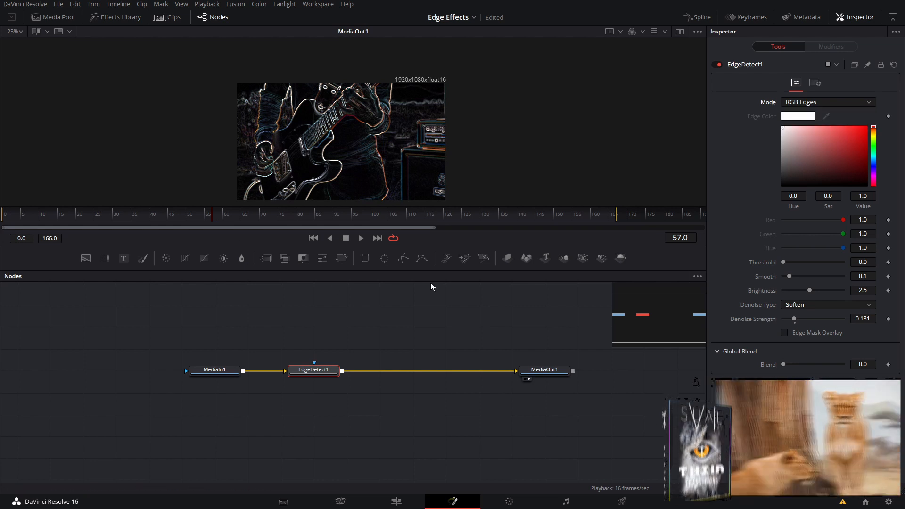
- Switch to Grayscale Edges and tone the edge colour down to a muted gold
left_click(828, 102)
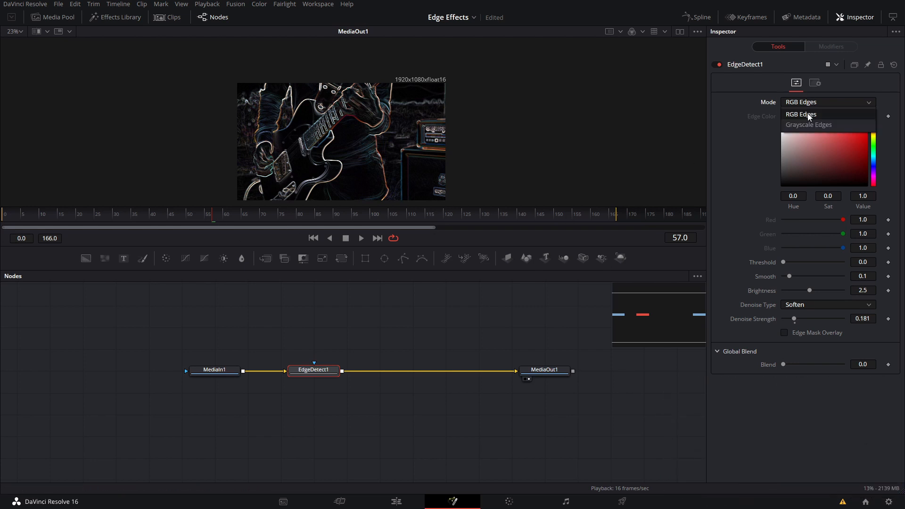
left_click(810, 125)
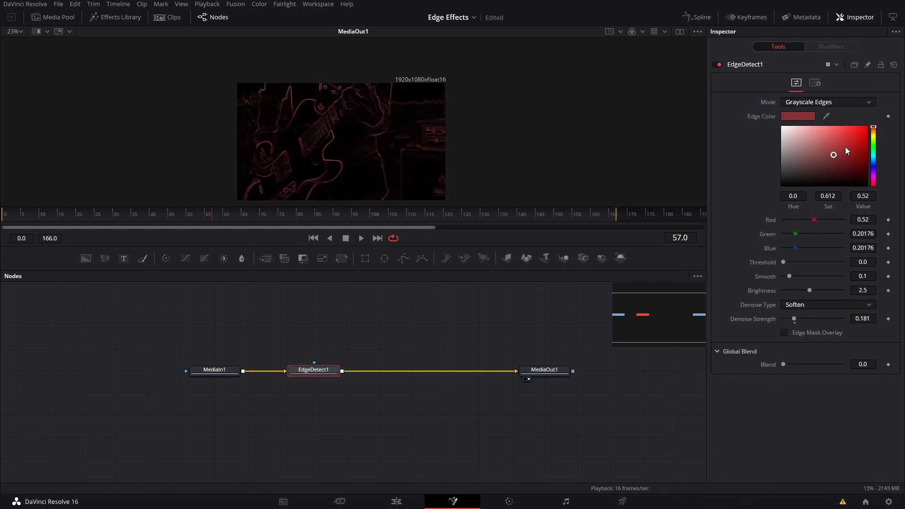
left_click(874, 153)
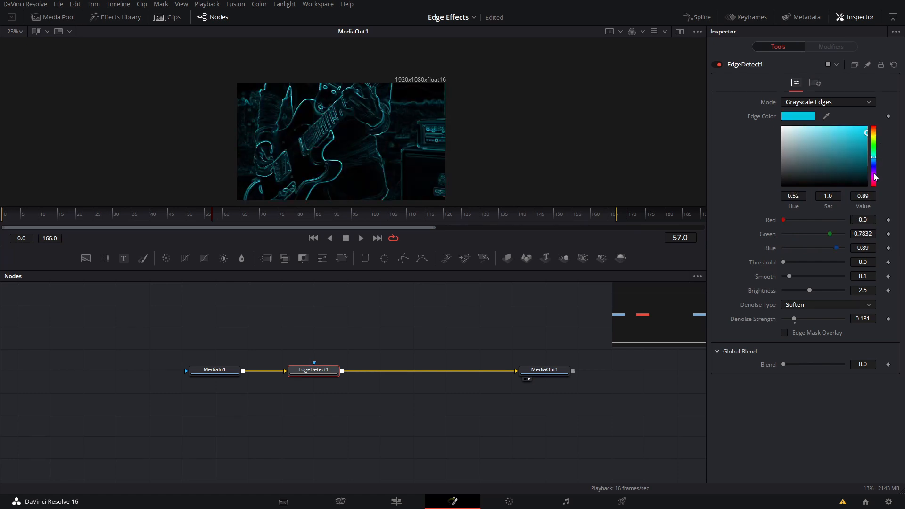
left_click(860, 133)
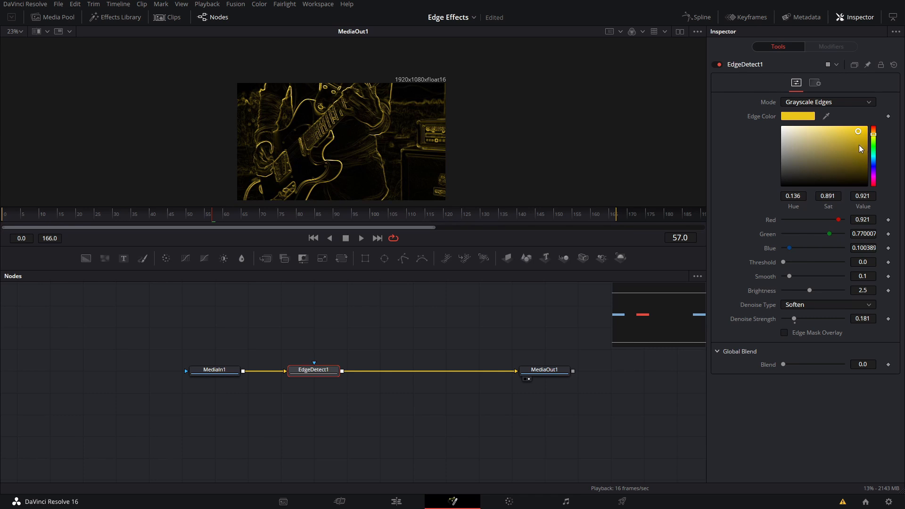
left_click_drag(859, 132, 837, 141)
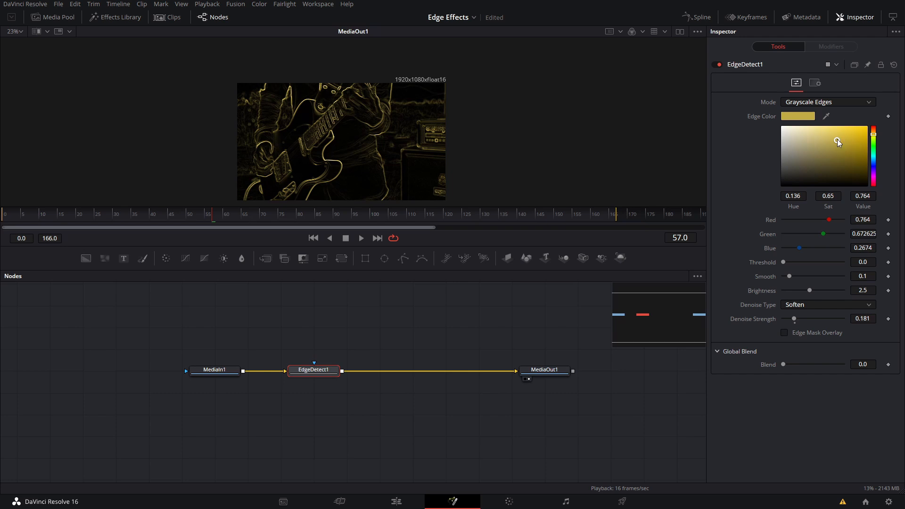
left_click(85, 227)
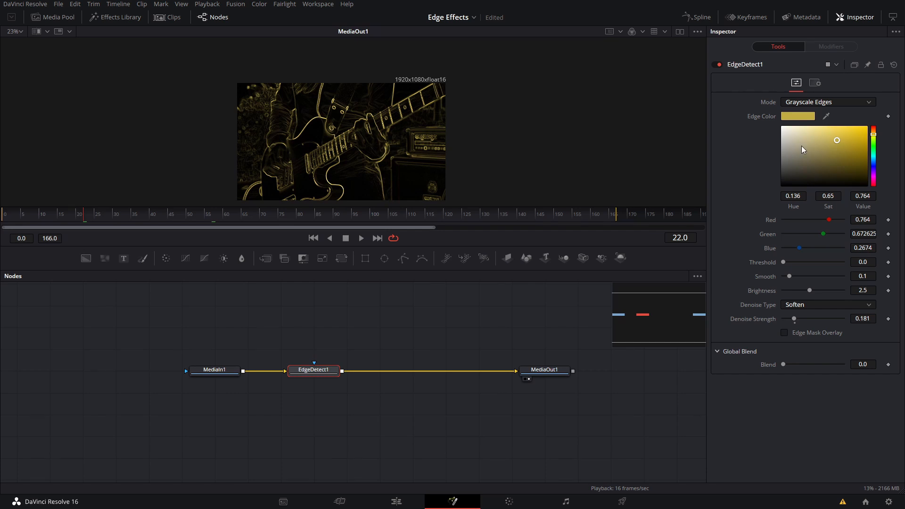
mouse_move(147, 202)
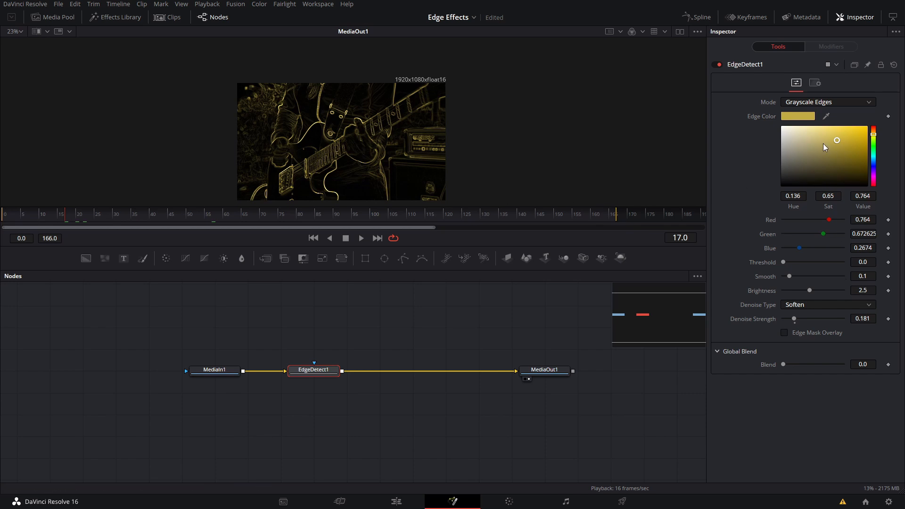
mouse_move(818, 205)
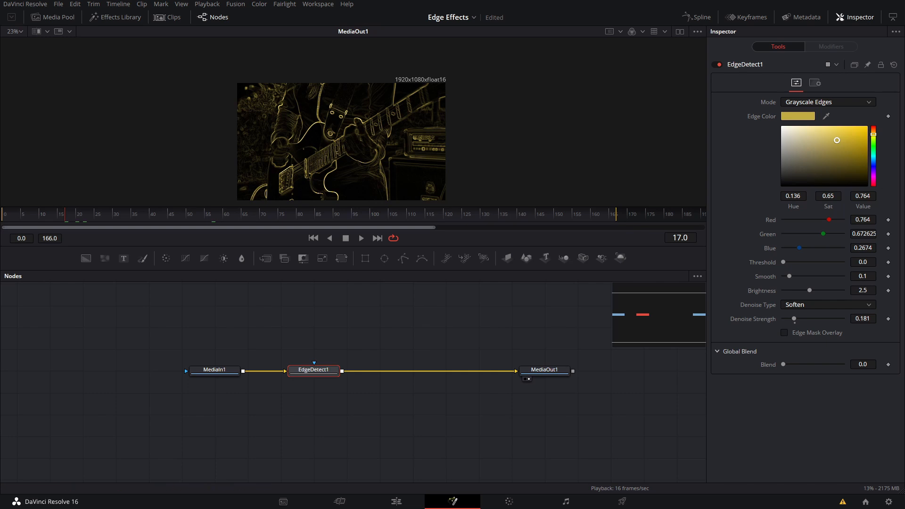
mouse_move(777, 211)
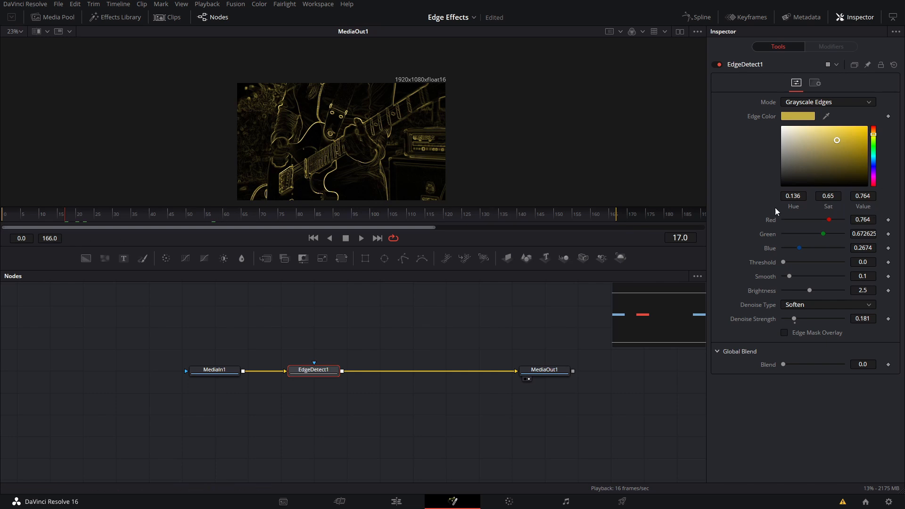
mouse_move(777, 209)
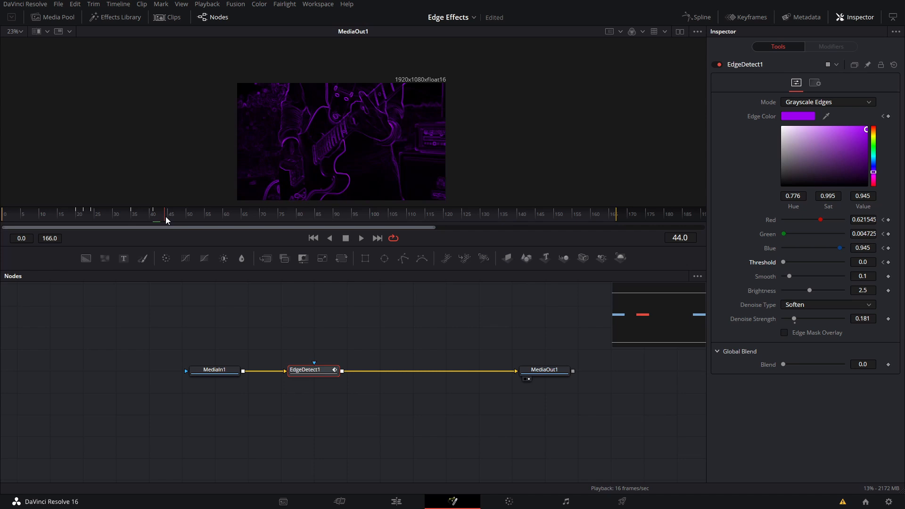
- Keyframe Threshold through 0.15, 0.449 and 0.189, ending at 0.0 by frame 56
left_click_drag(783, 266, 793, 266)
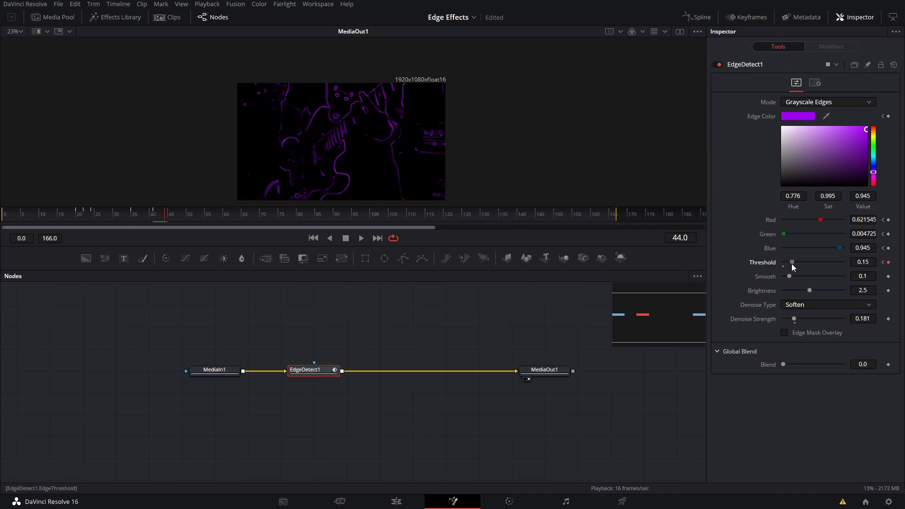
left_click_drag(792, 262, 811, 263)
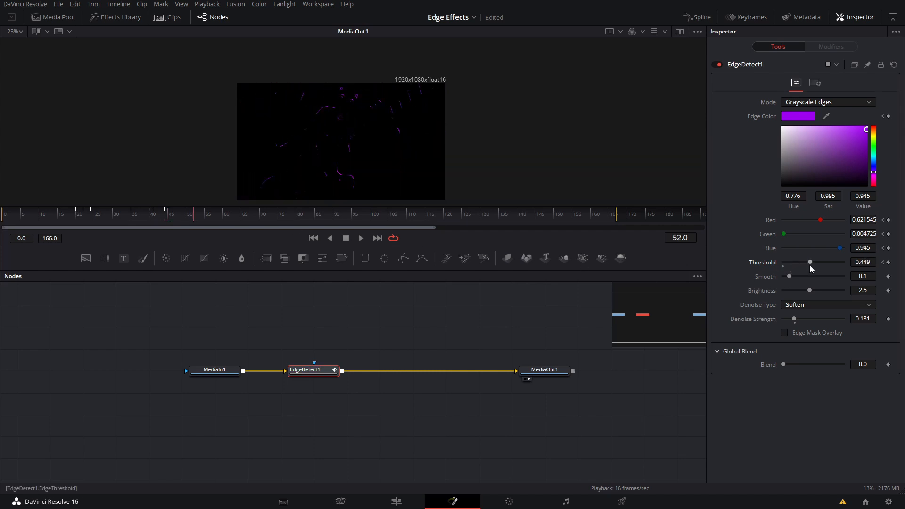
left_click_drag(809, 262, 795, 262)
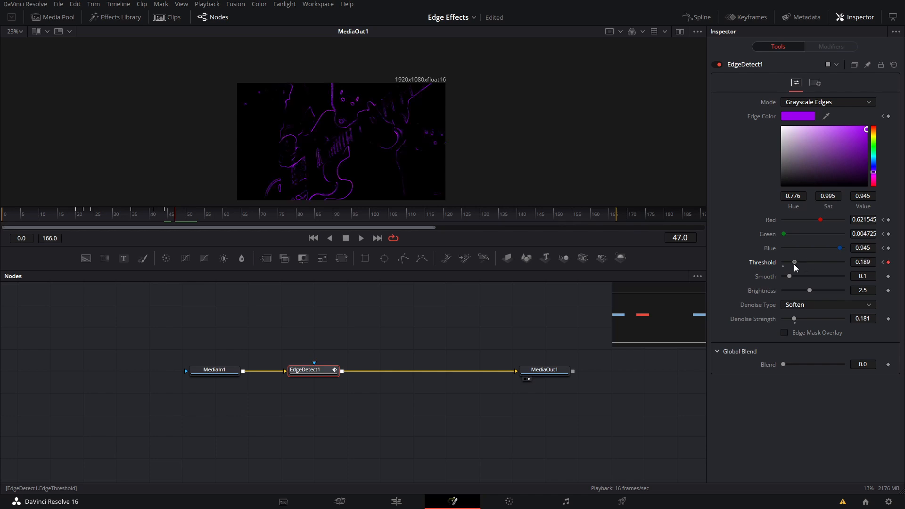
left_click_drag(796, 263, 783, 263)
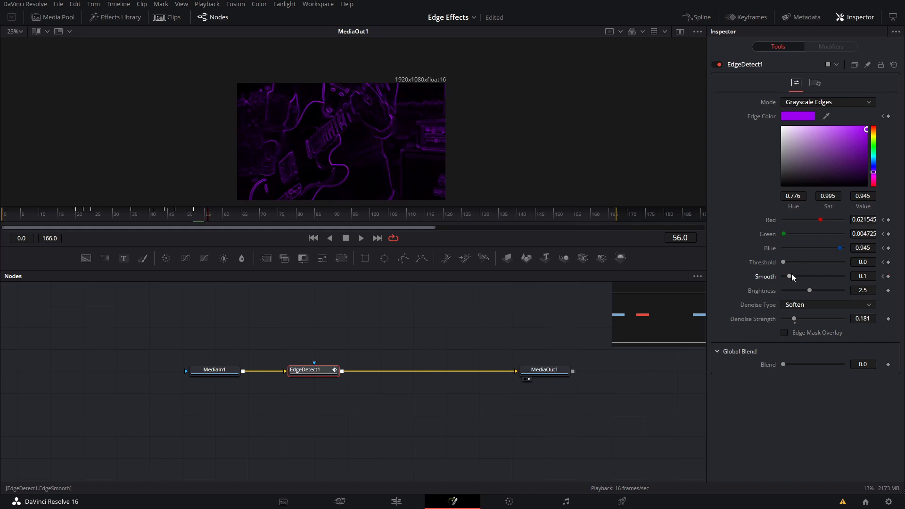
- Keyframe Smooth from 0.252 to 0.0 and Brightness from 3.299 up to 4.823
left_click_drag(791, 277, 800, 278)
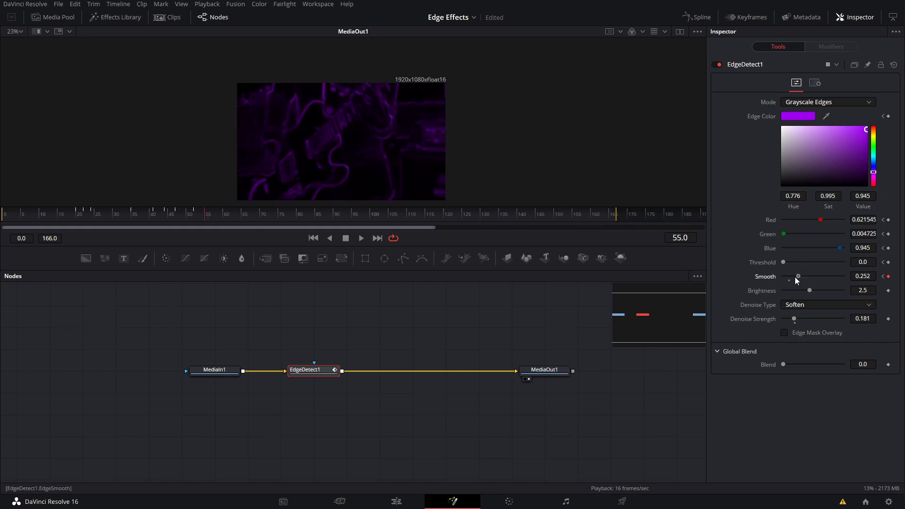
left_click_drag(799, 277, 783, 276)
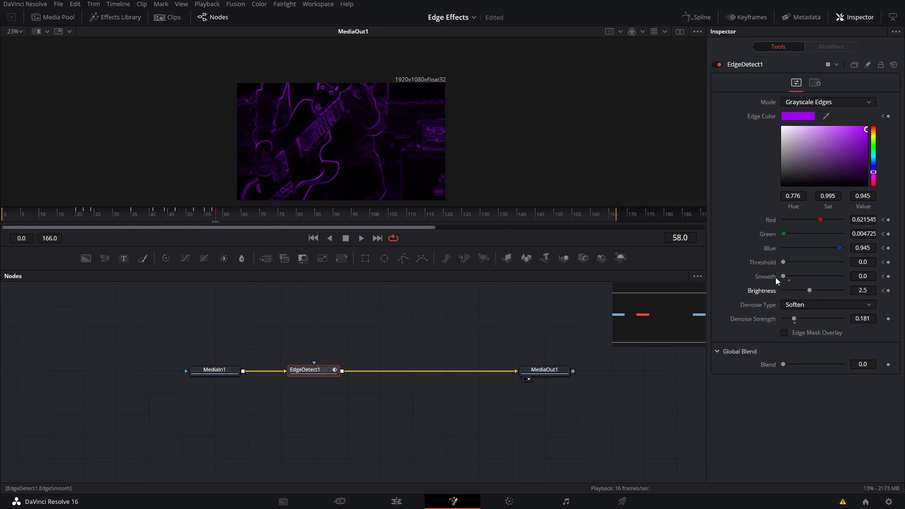
left_click_drag(809, 290, 820, 291)
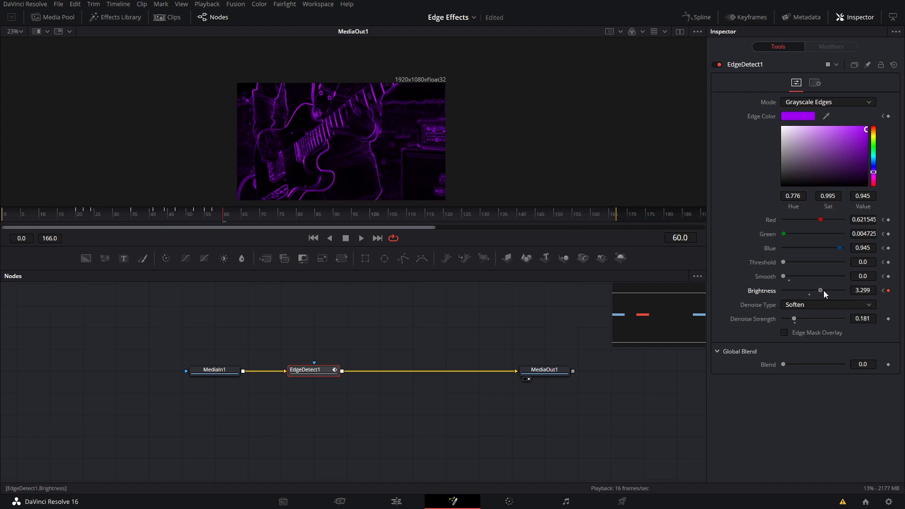
left_click_drag(819, 291, 840, 290)
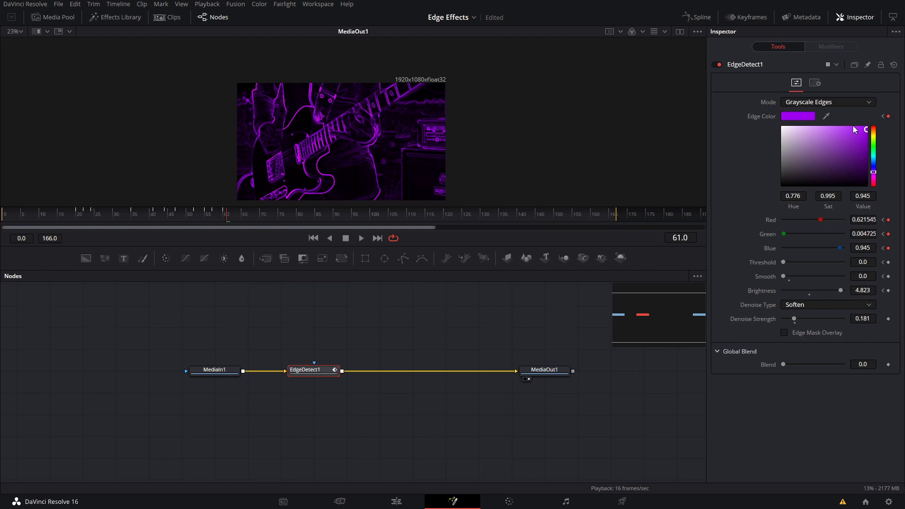
mouse_move(170, 215)
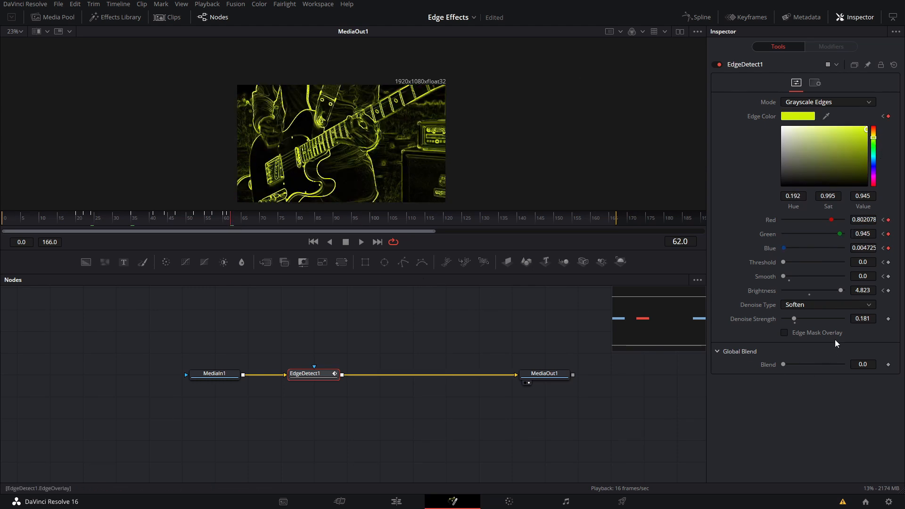
mouse_move(830, 334)
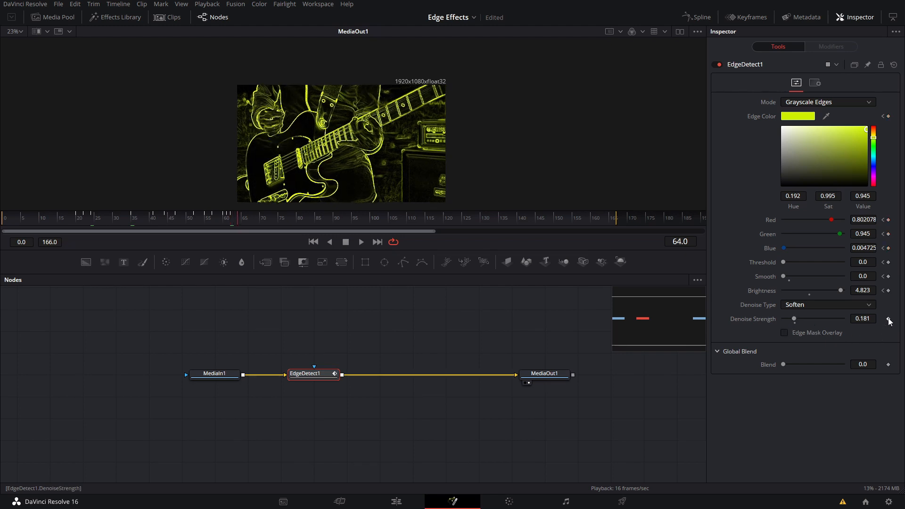
- Keyframe Denoise Strength at 0.394, 0.472 and back down to 0.2 across frames 67-86
left_click_drag(795, 318, 807, 319)
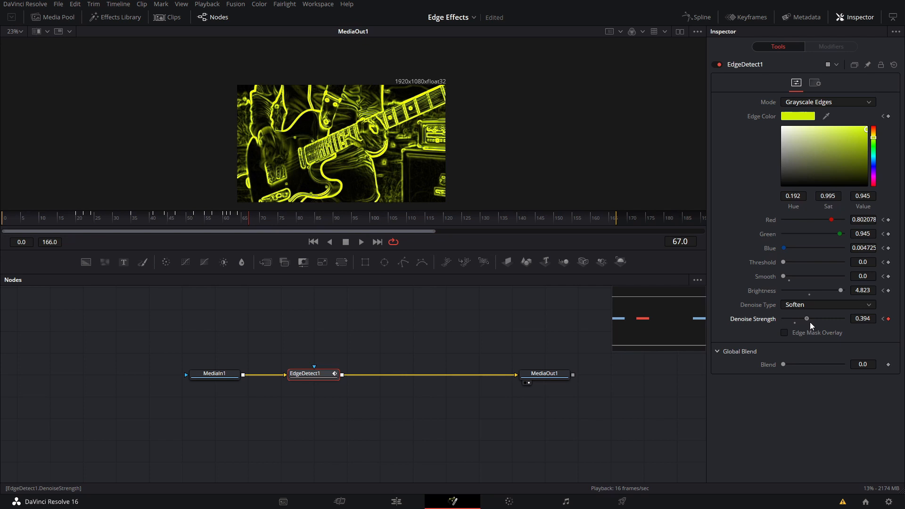
left_click_drag(807, 318, 811, 318)
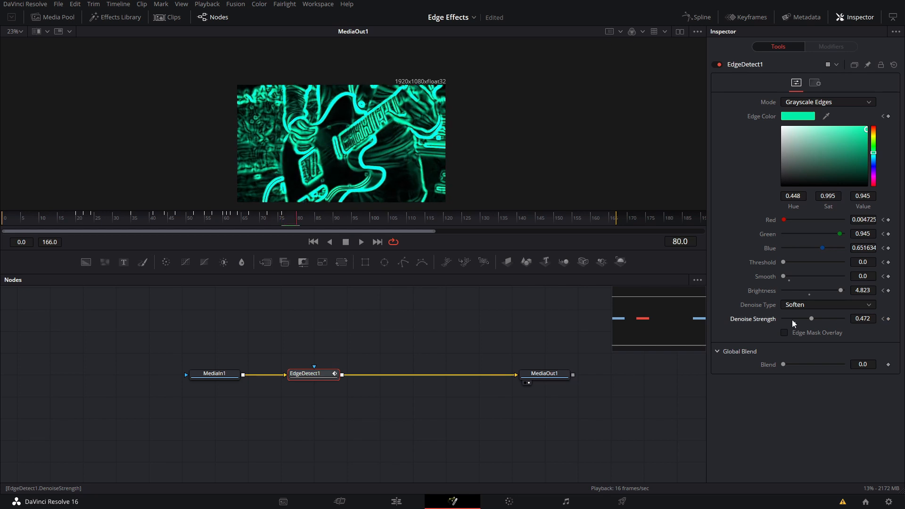
left_click_drag(811, 318, 795, 318)
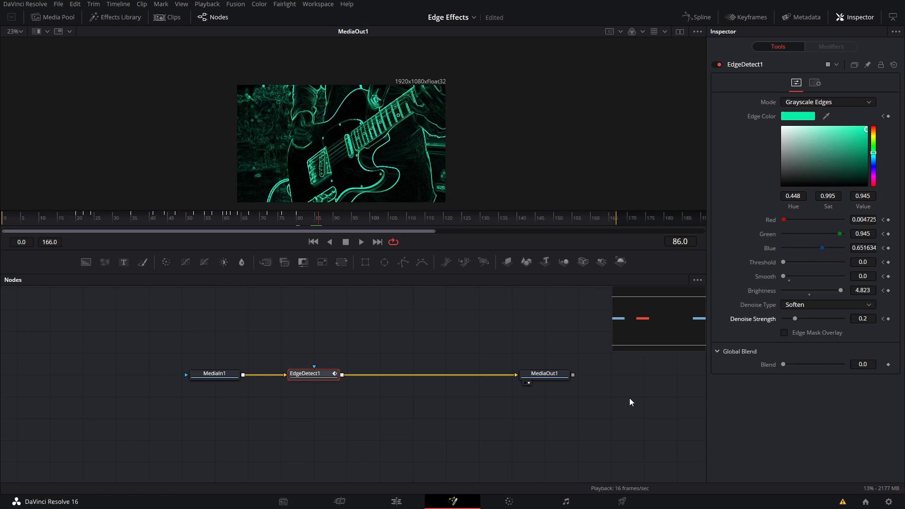
mouse_move(363, 224)
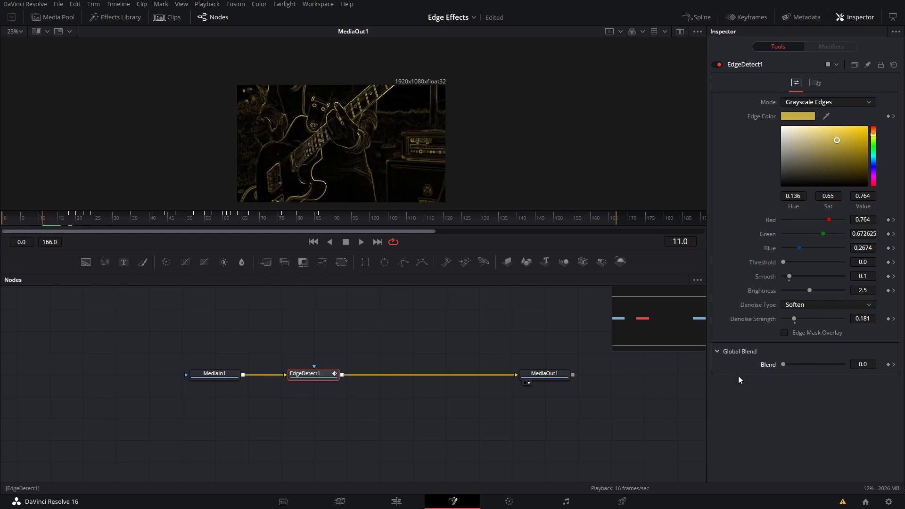
- Keyframe Global Blend from 0.0 up to 1.0 at frame 95 so the outlines fade out
left_click_drag(783, 364, 844, 364)
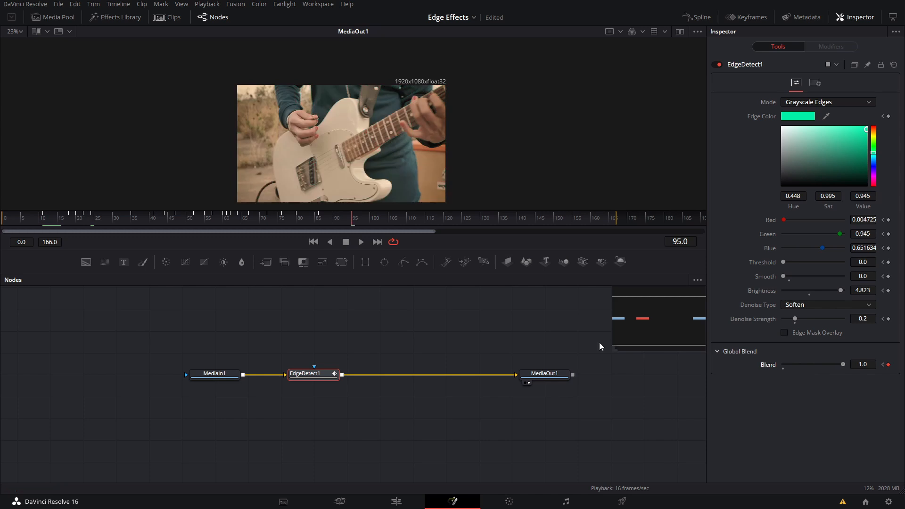
mouse_move(194, 216)
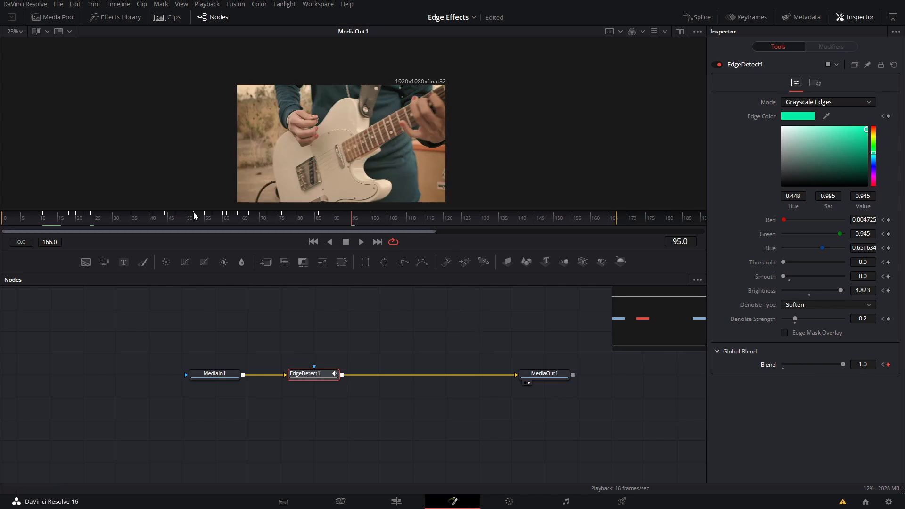